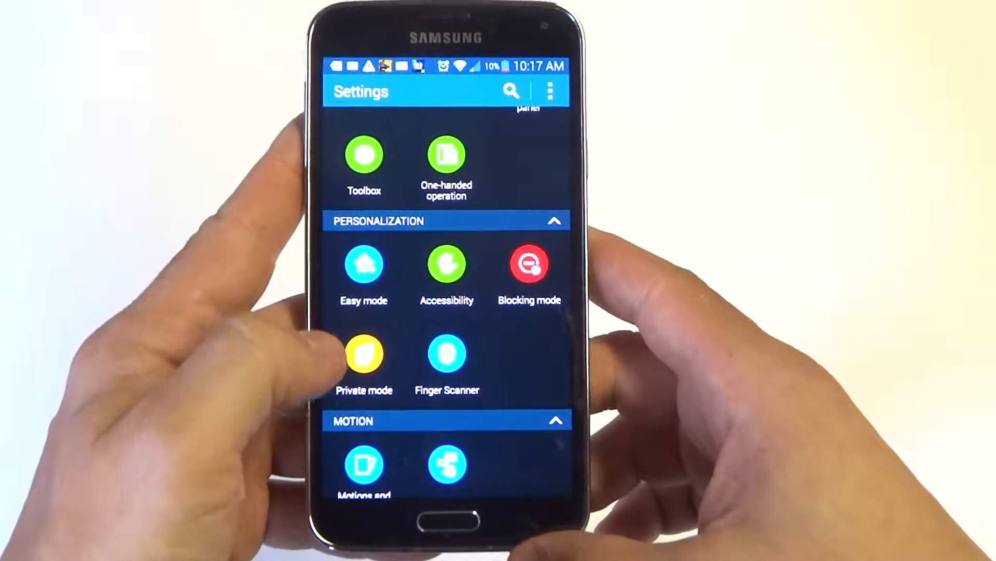
Open Private mode under Personalization so it prompts for a PIN.
{"action": "left_click", "coordinate": [363, 353]}
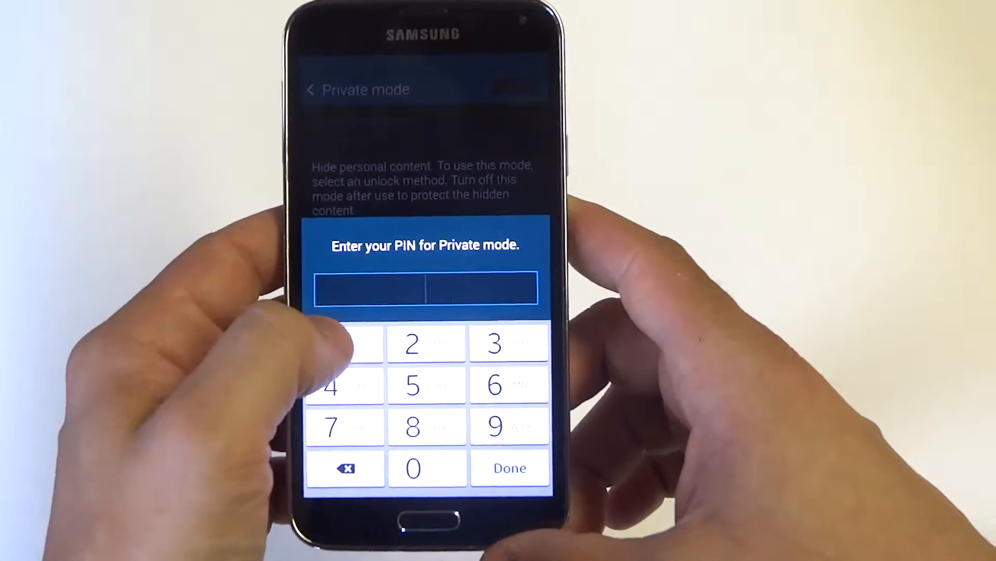
Enter the four-digit Private mode PIN and confirm it with Done.
{"action": "left_click", "coordinate": [345, 343]}
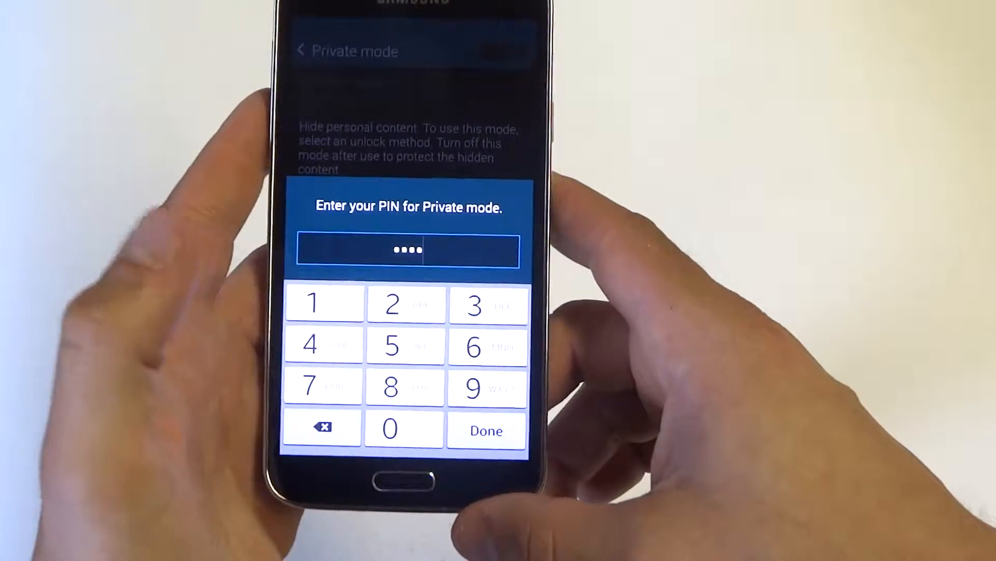
{"action": "left_click", "coordinate": [485, 430]}
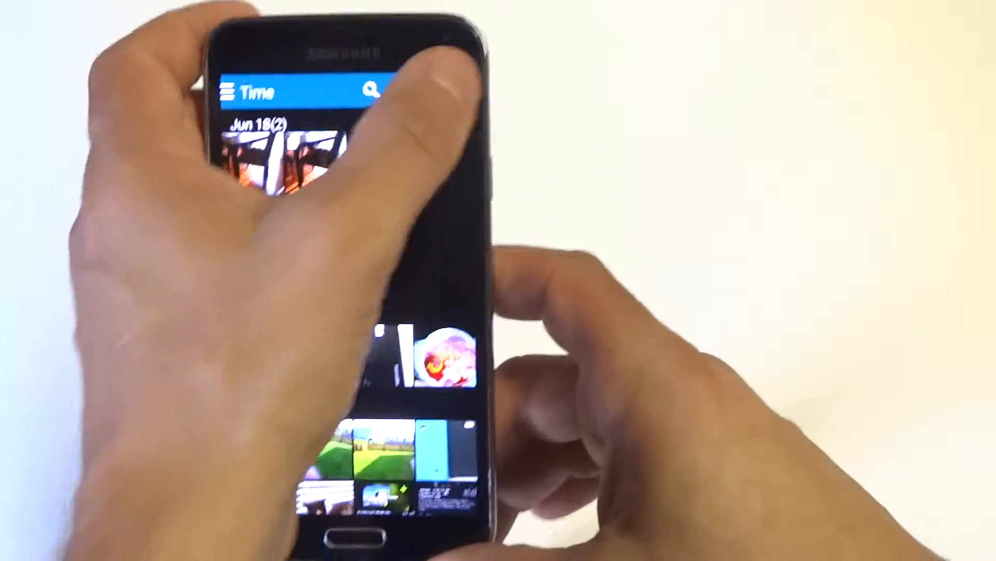
Enter selection mode and pick the last two photos in the May 29 – Jun 2 group.
{"action": "left_click", "coordinate": [477, 71]}
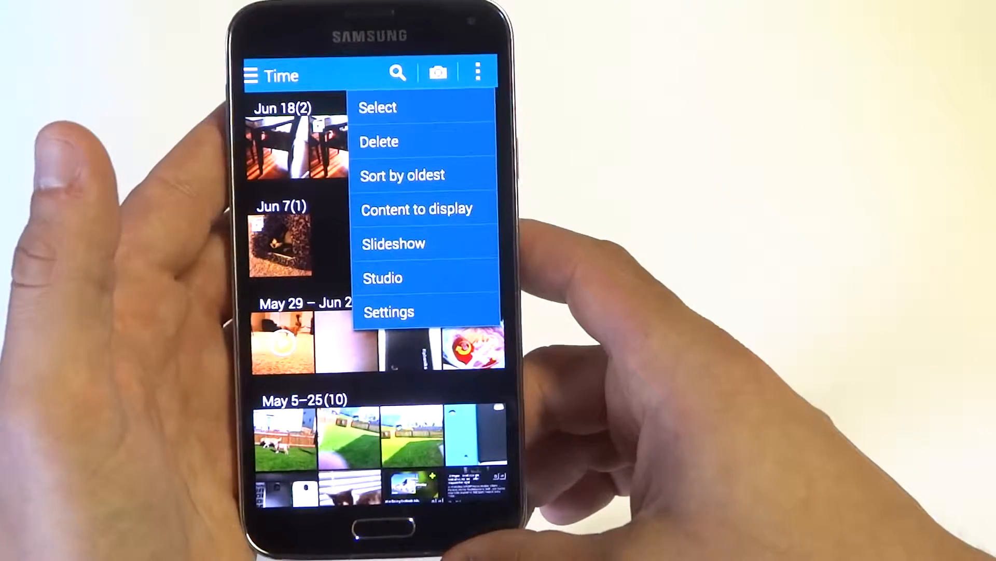
{"action": "left_click", "coordinate": [378, 107]}
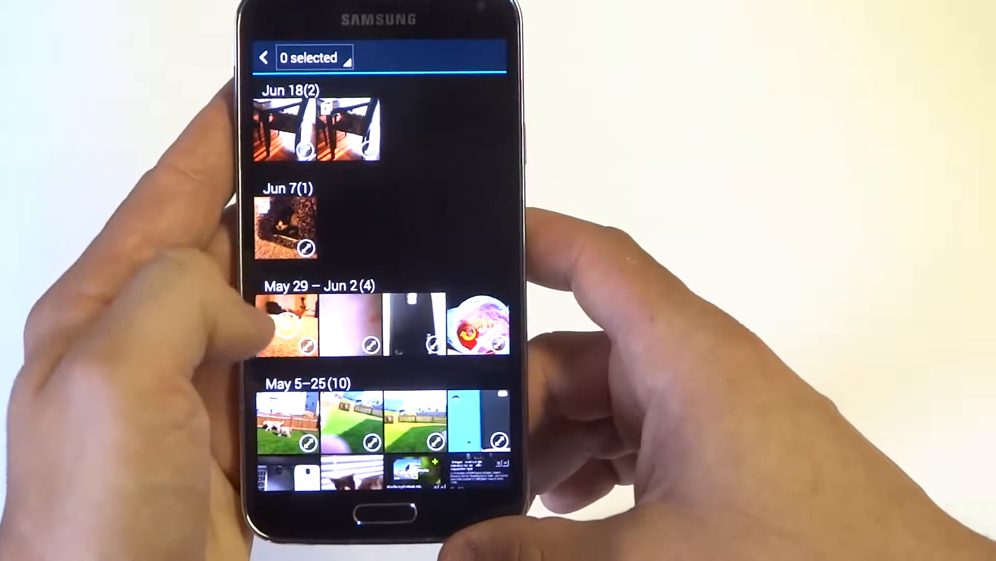
{"action": "left_click", "coordinate": [484, 327]}
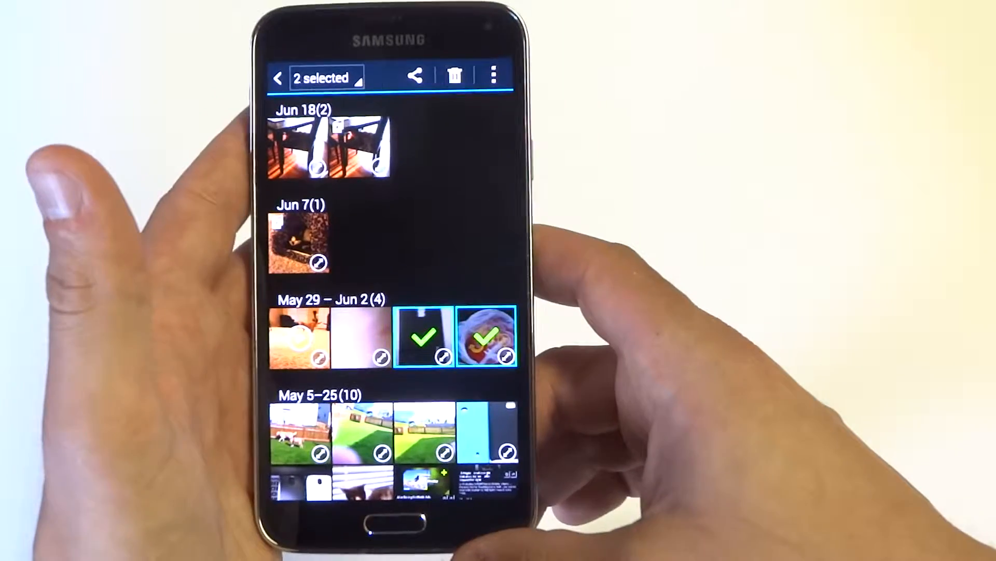
{"action": "left_click", "coordinate": [303, 340]}
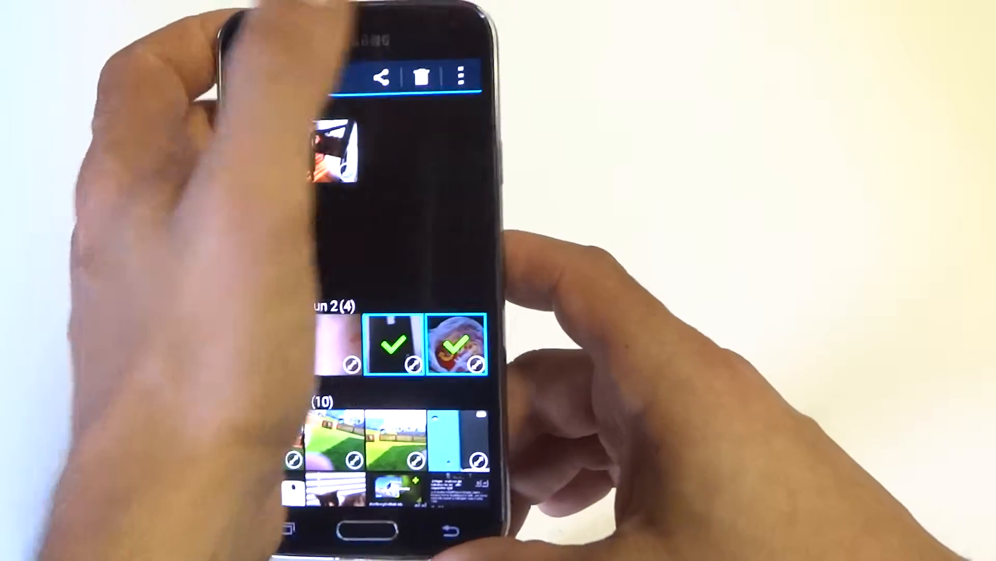
Move the two selected photos to Private from the overflow menu.
{"action": "left_click", "coordinate": [502, 71]}
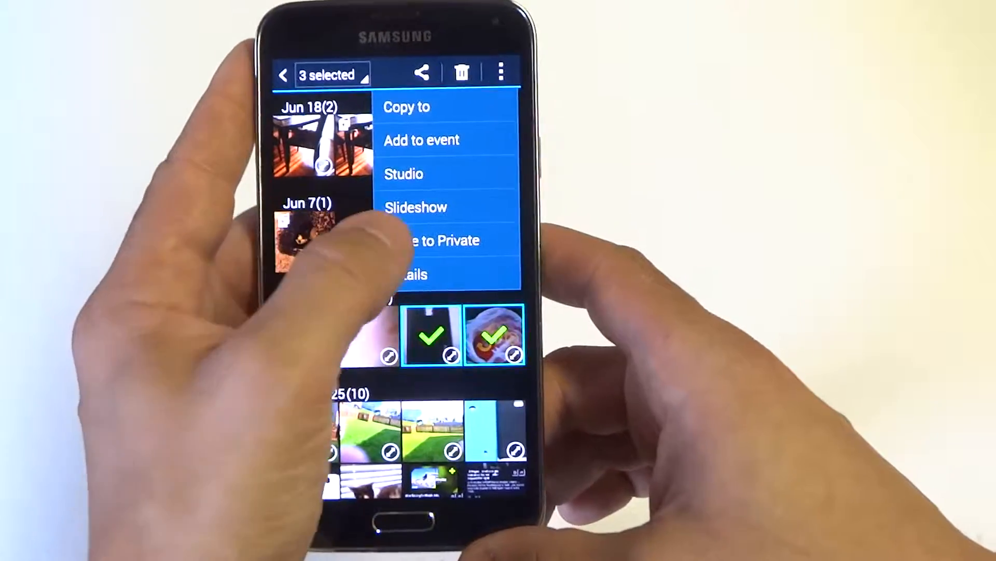
{"action": "left_click", "coordinate": [435, 240]}
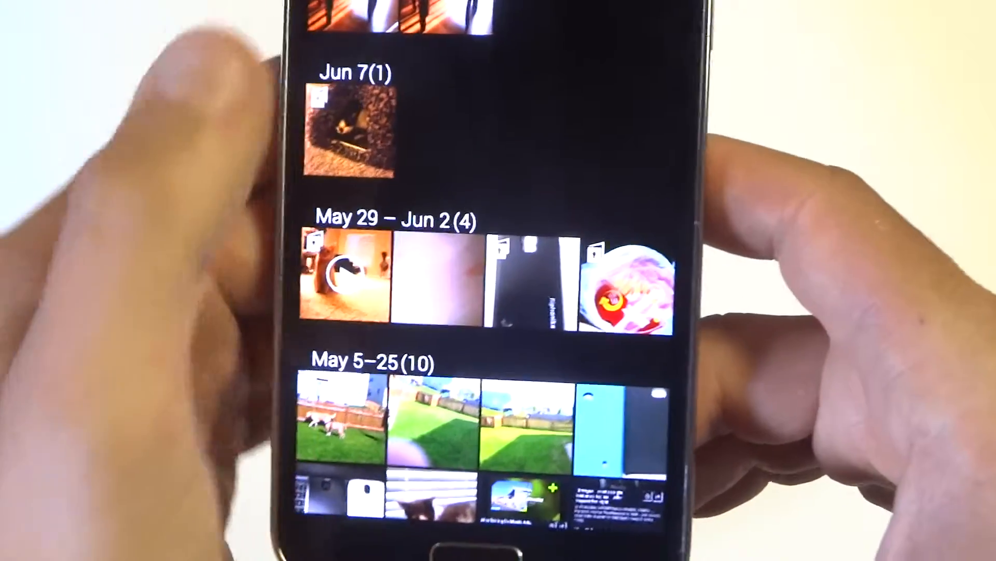
Scroll to Personalization and open Private mode to switch it off.
{"action": "scroll", "scroll_direction": "down", "scroll_amount": 3}
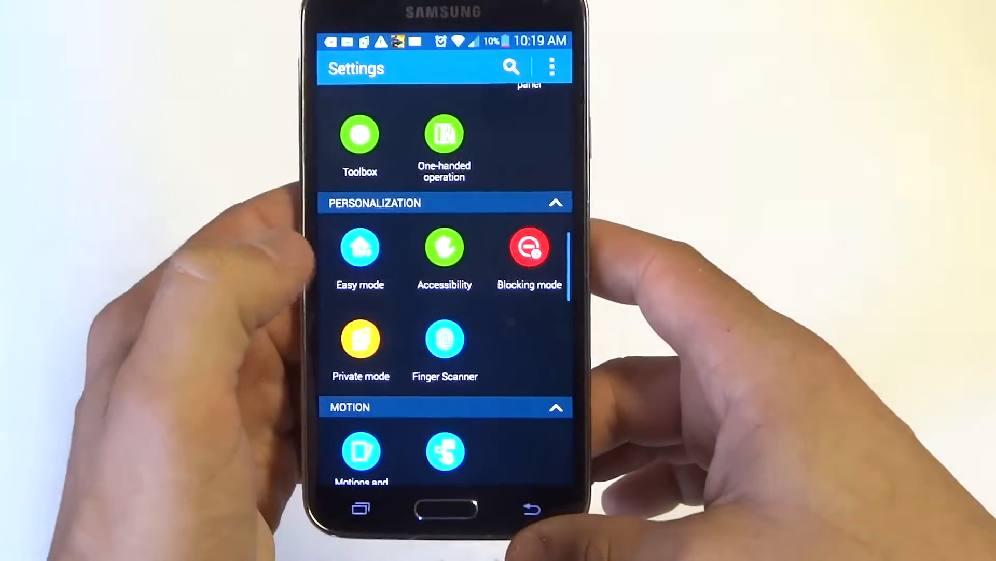
{"action": "left_click", "coordinate": [361, 349]}
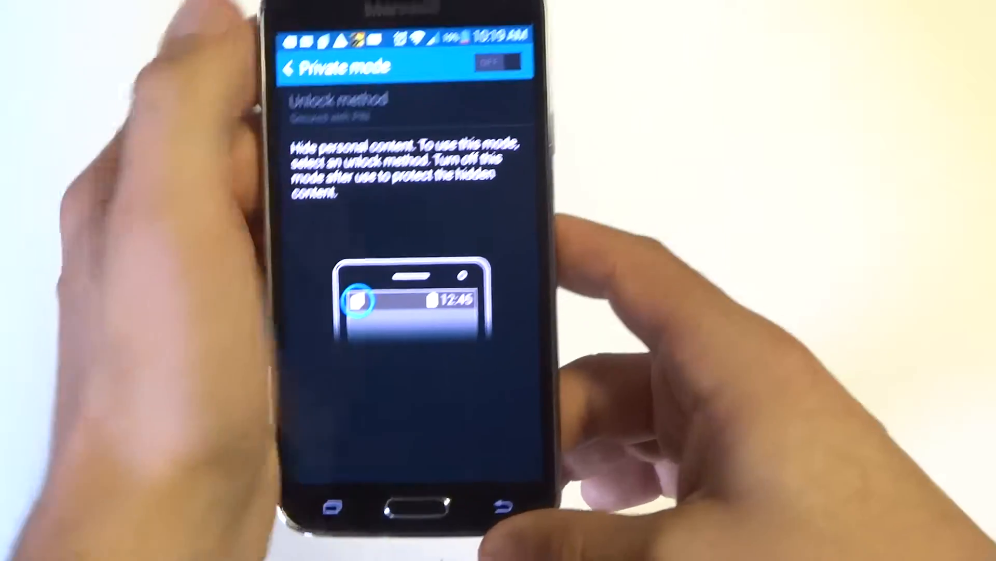